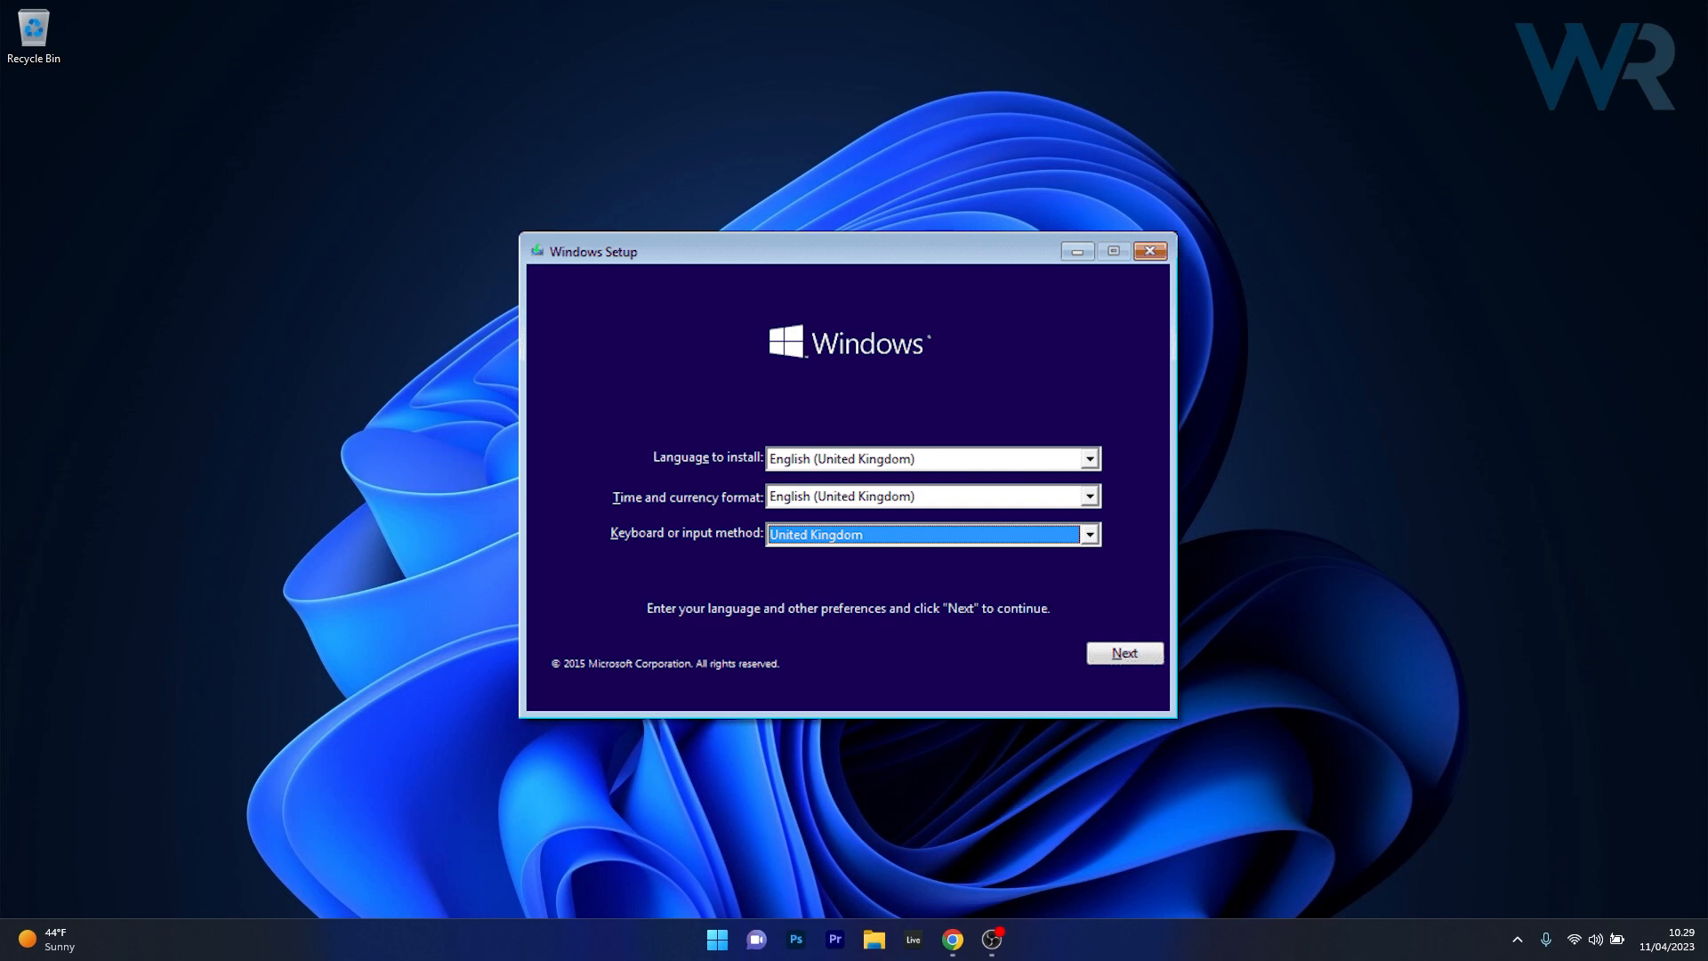
Step: Navigate past the language screen through Repair your computer and Troubleshoot to Advanced options
left_click(1122, 652)
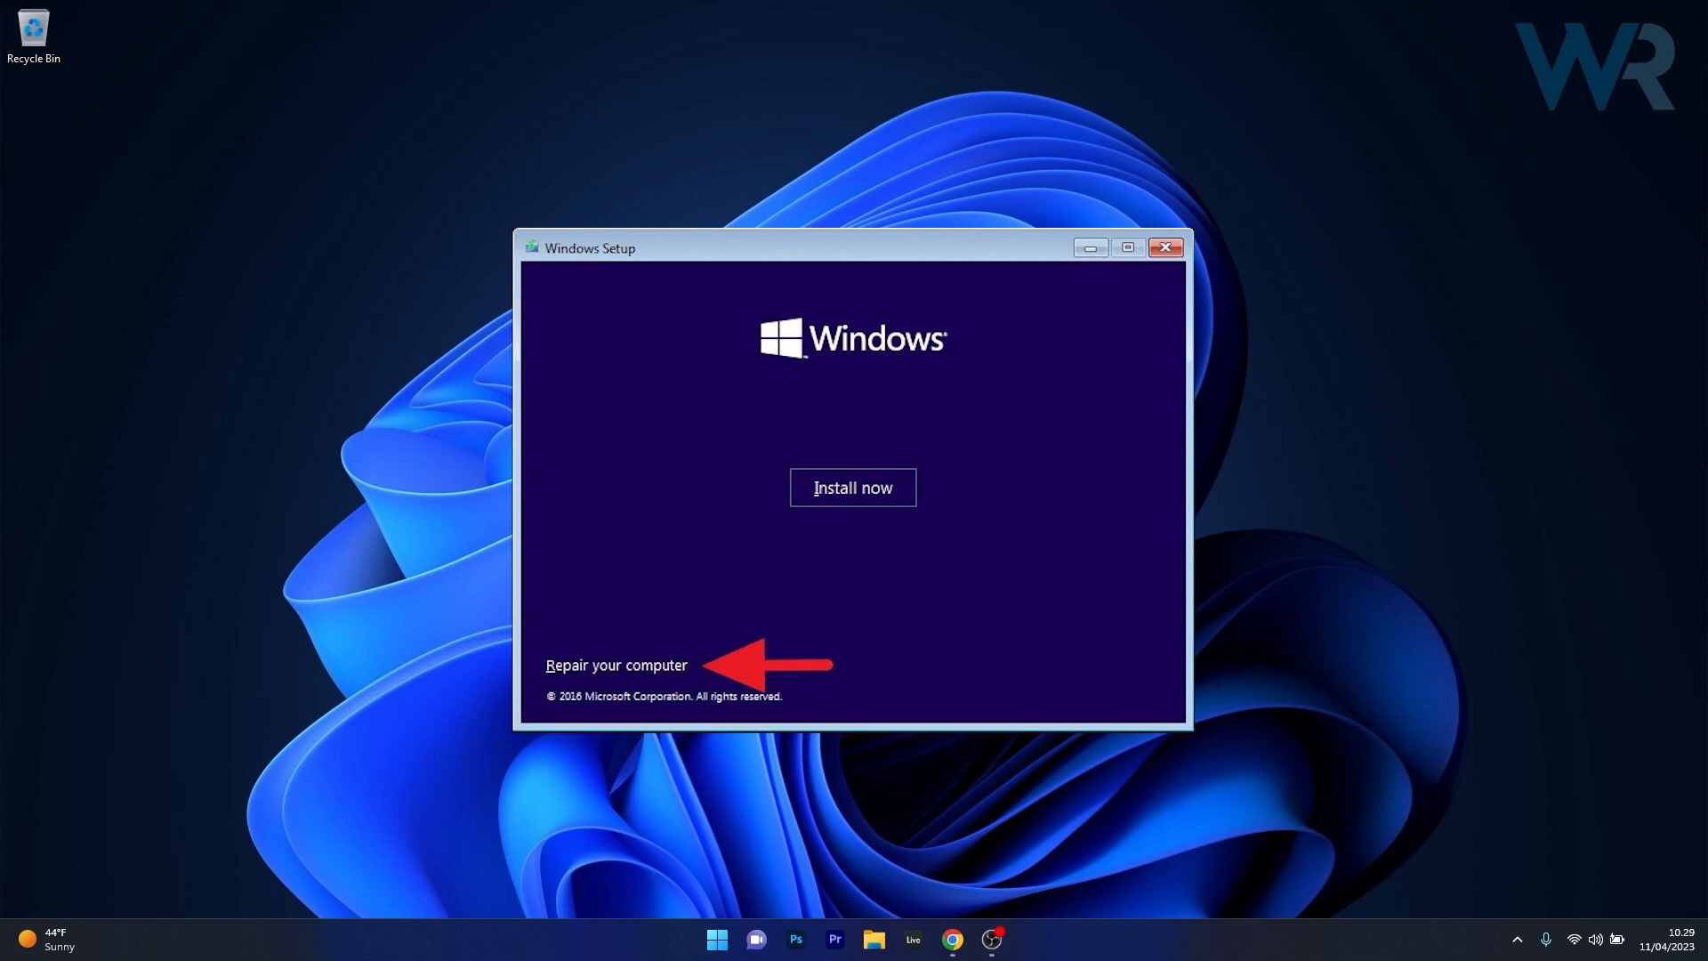
left_click(615, 664)
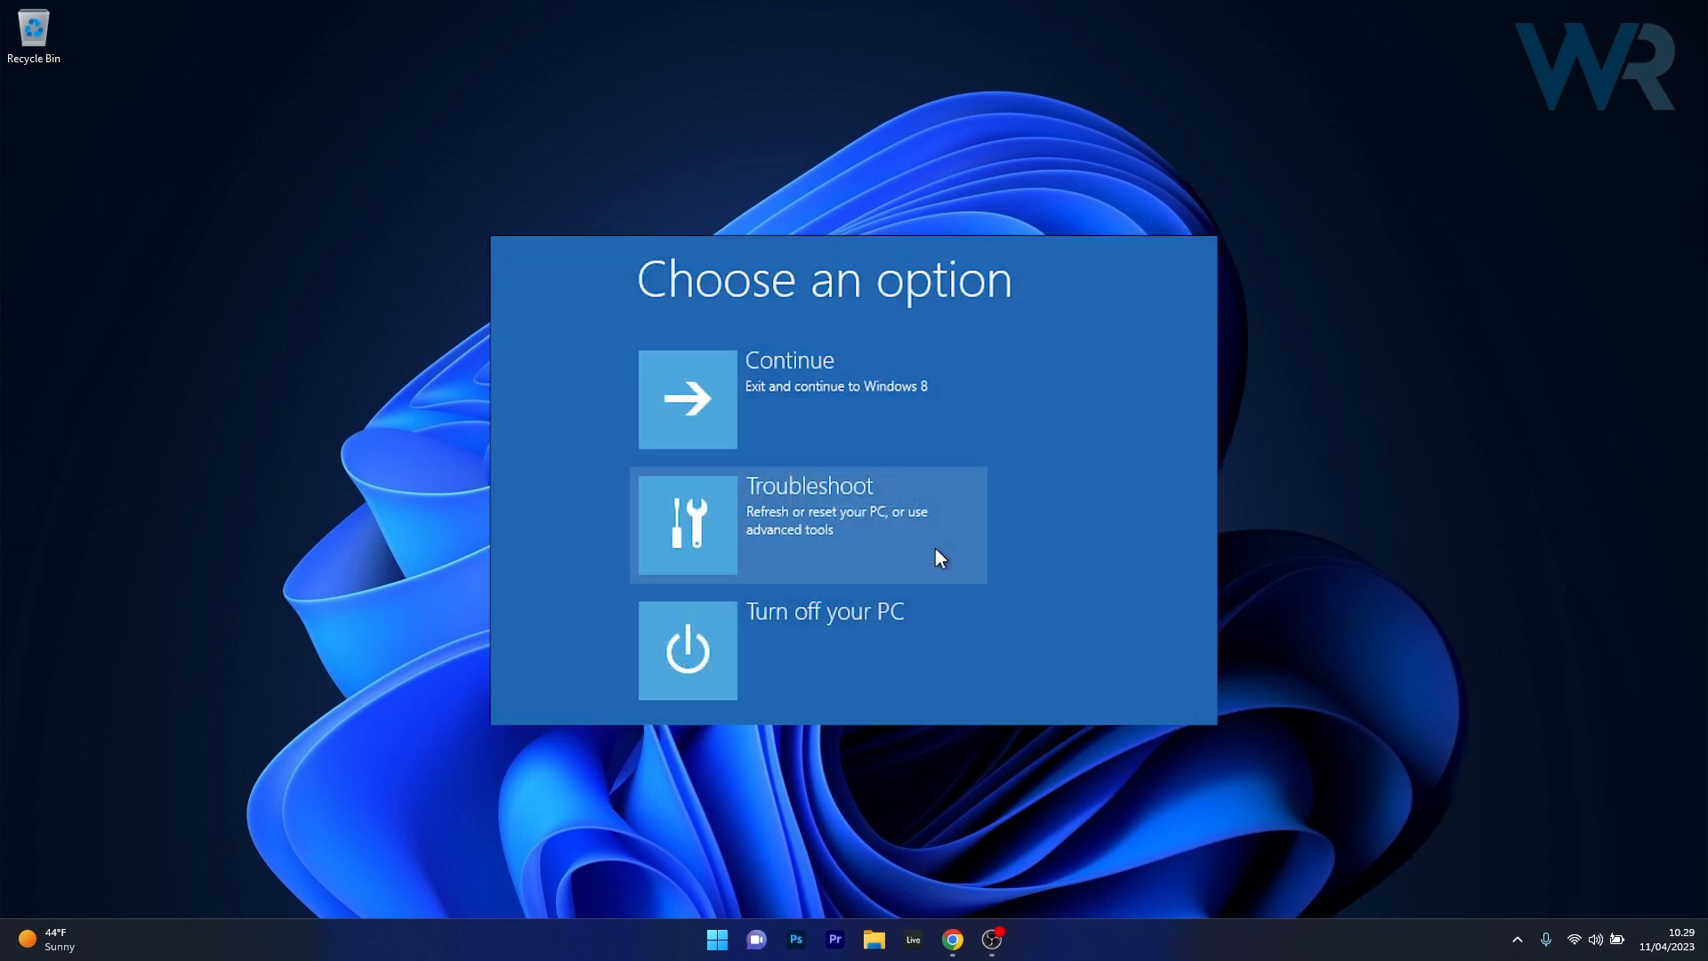
left_click(807, 523)
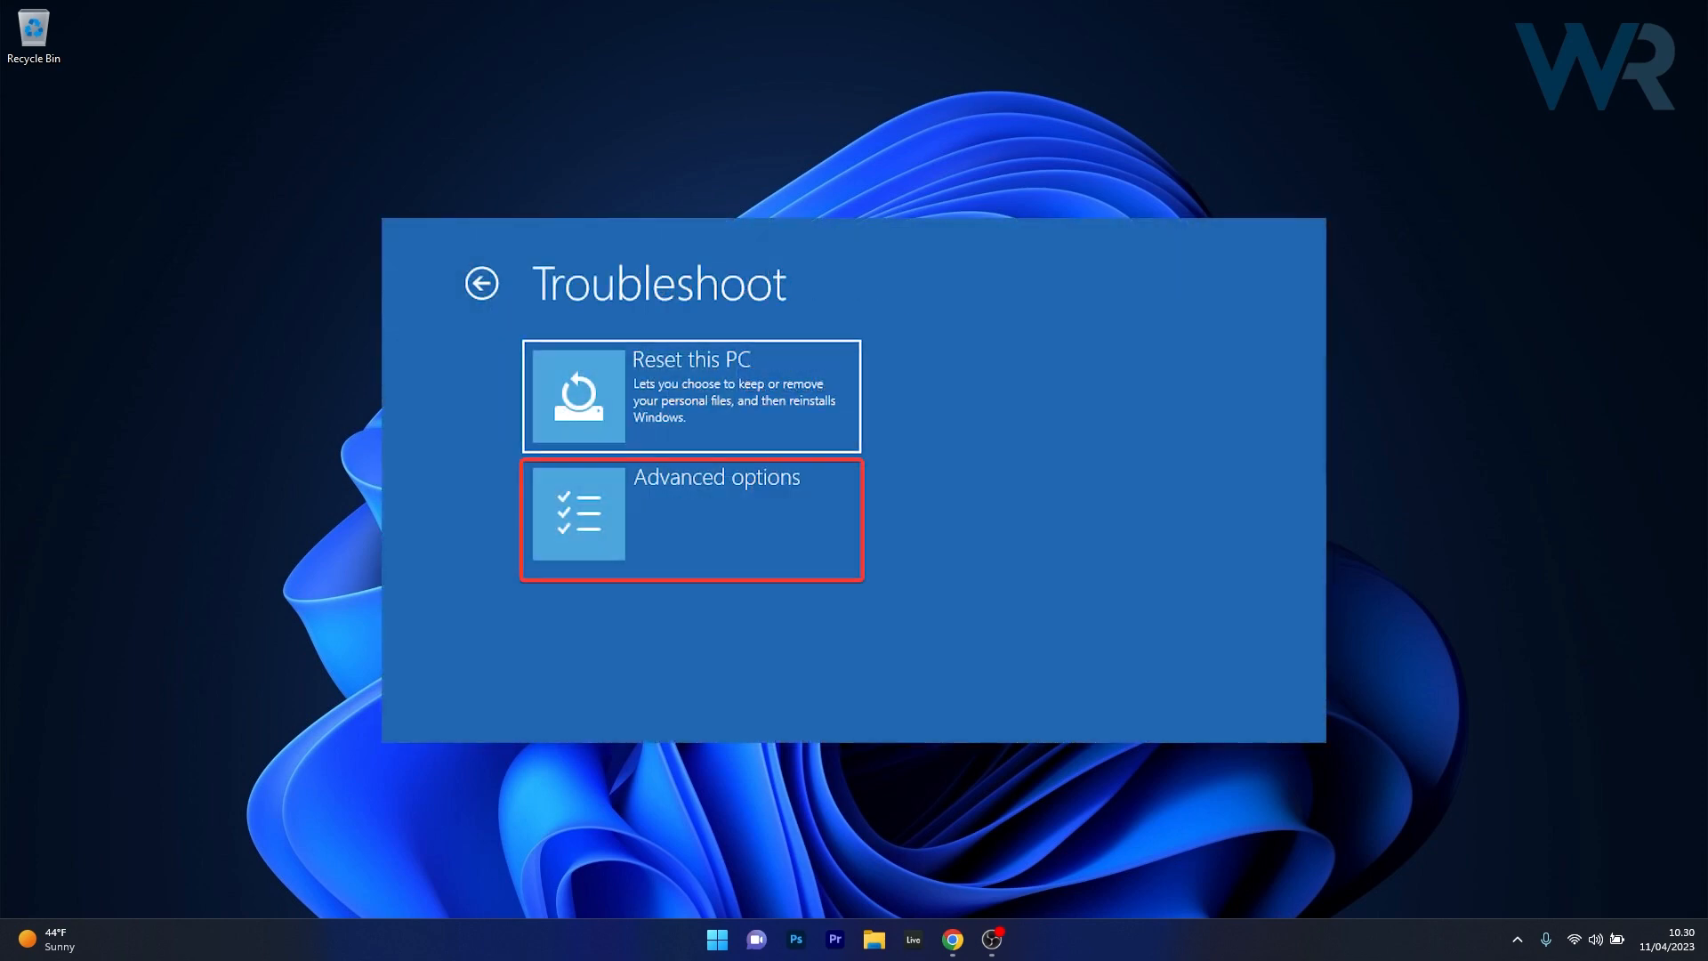
left_click(691, 519)
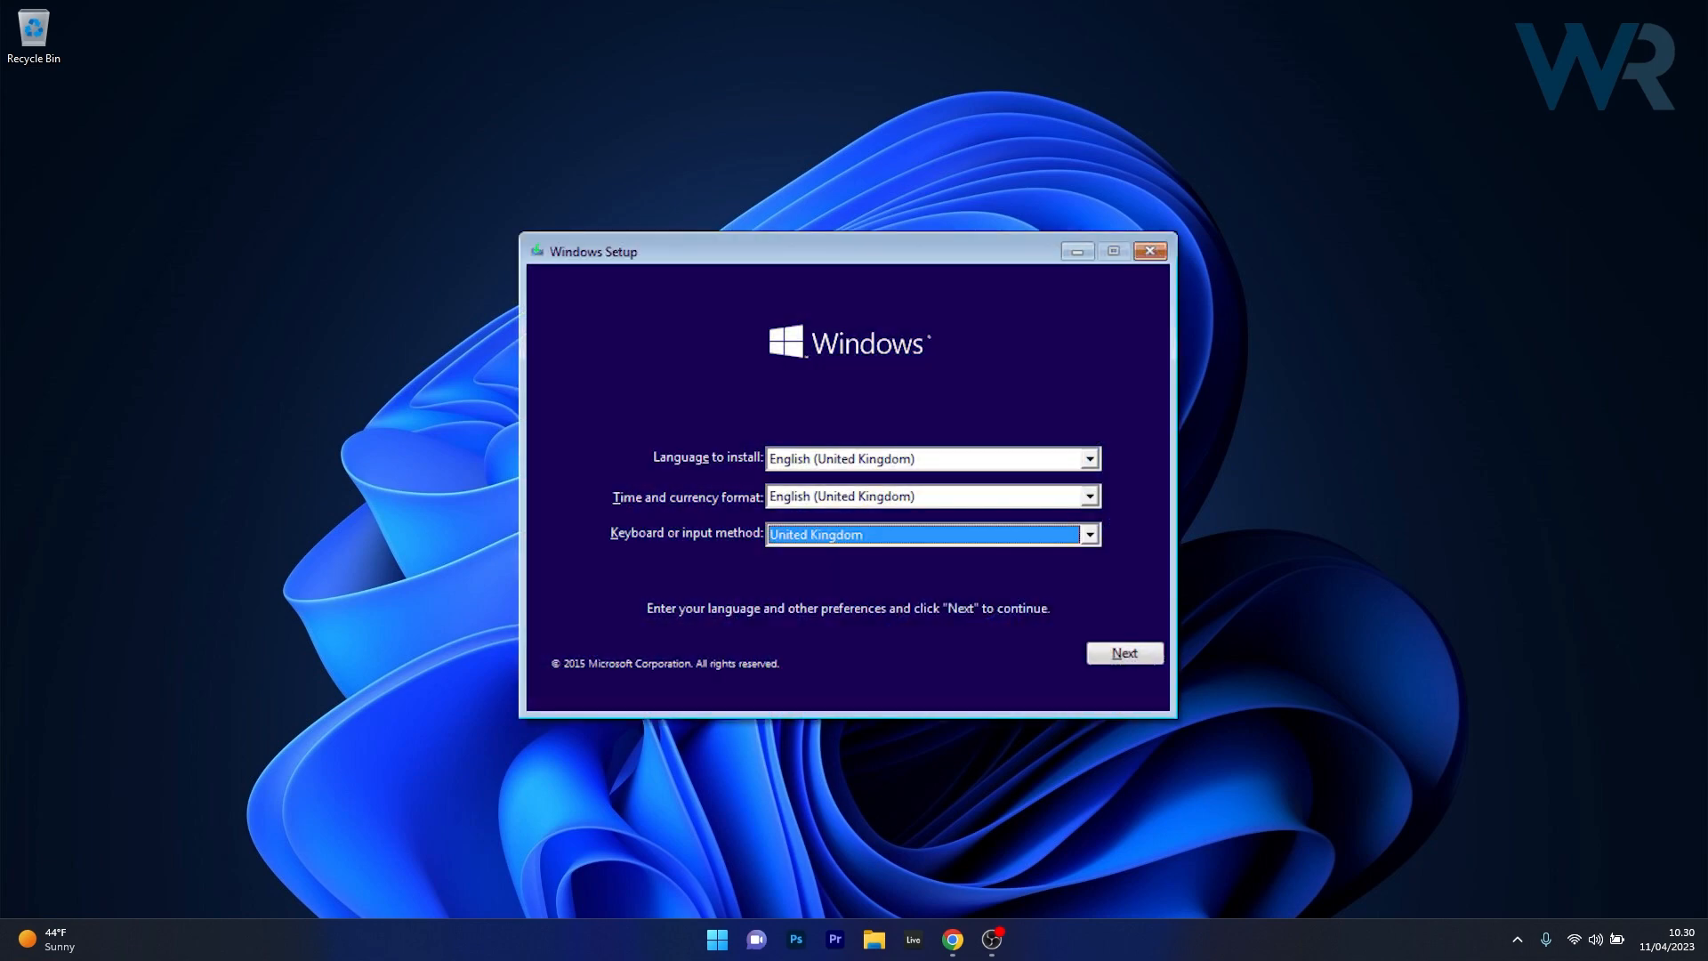
Step: Navigate through Repair your computer to Advanced options and launch System Restore, showing three restore points
left_click(1123, 653)
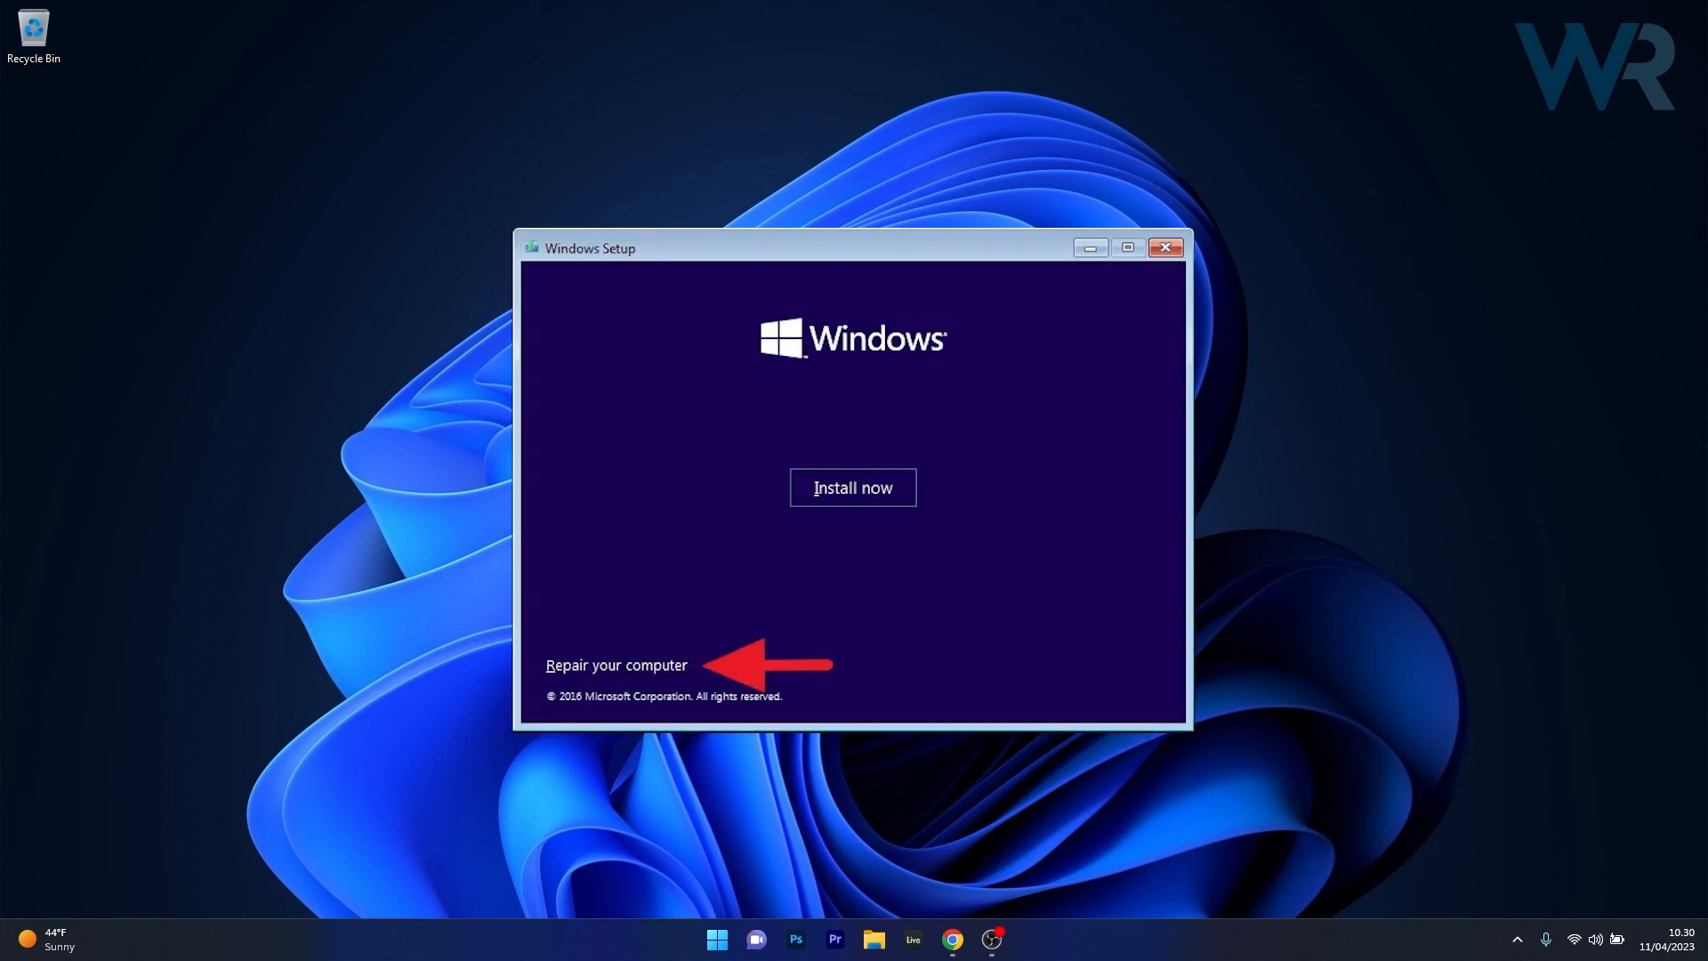
left_click(616, 664)
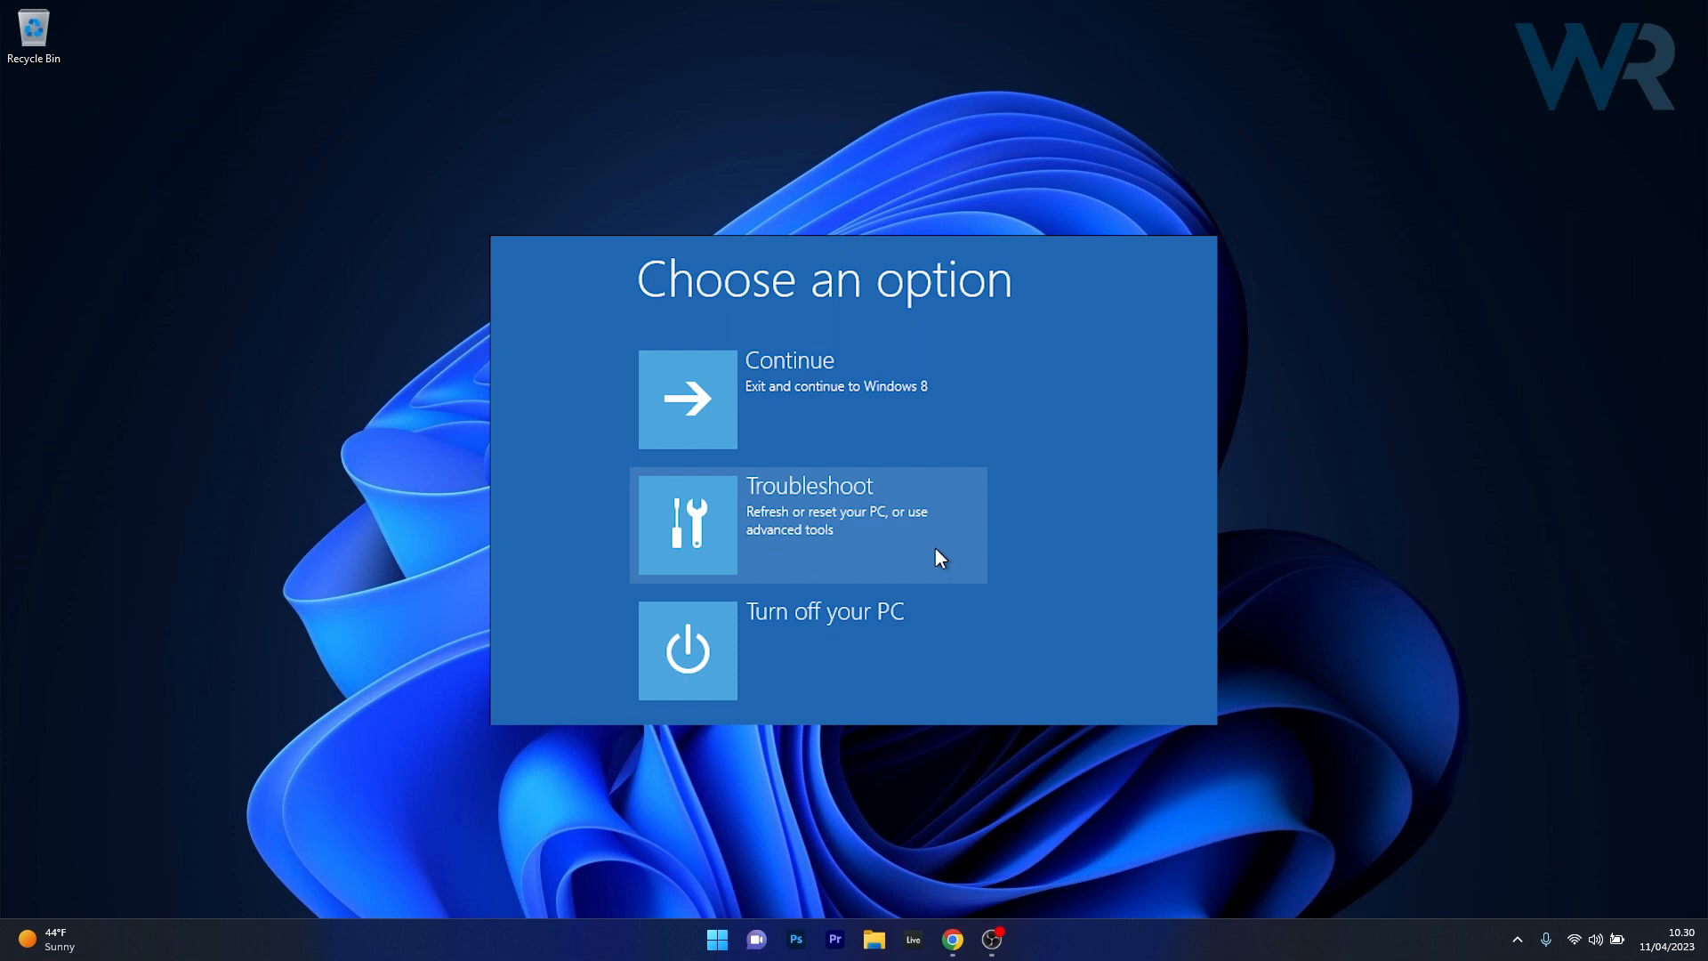
left_click(806, 523)
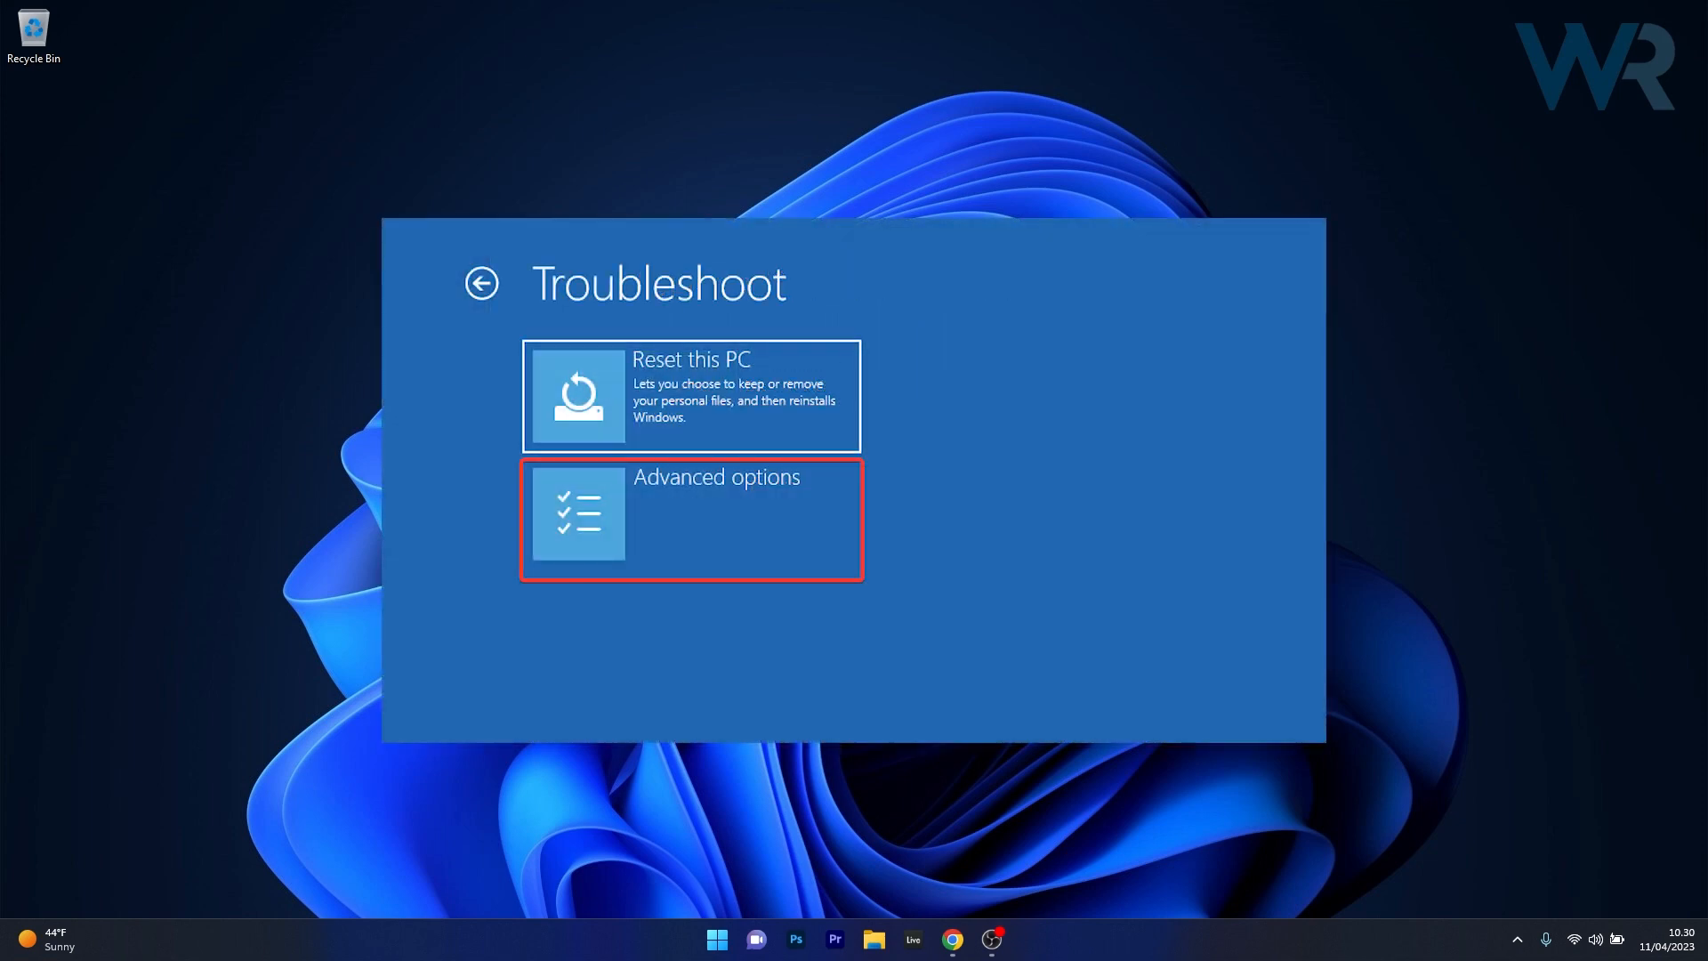
left_click(690, 520)
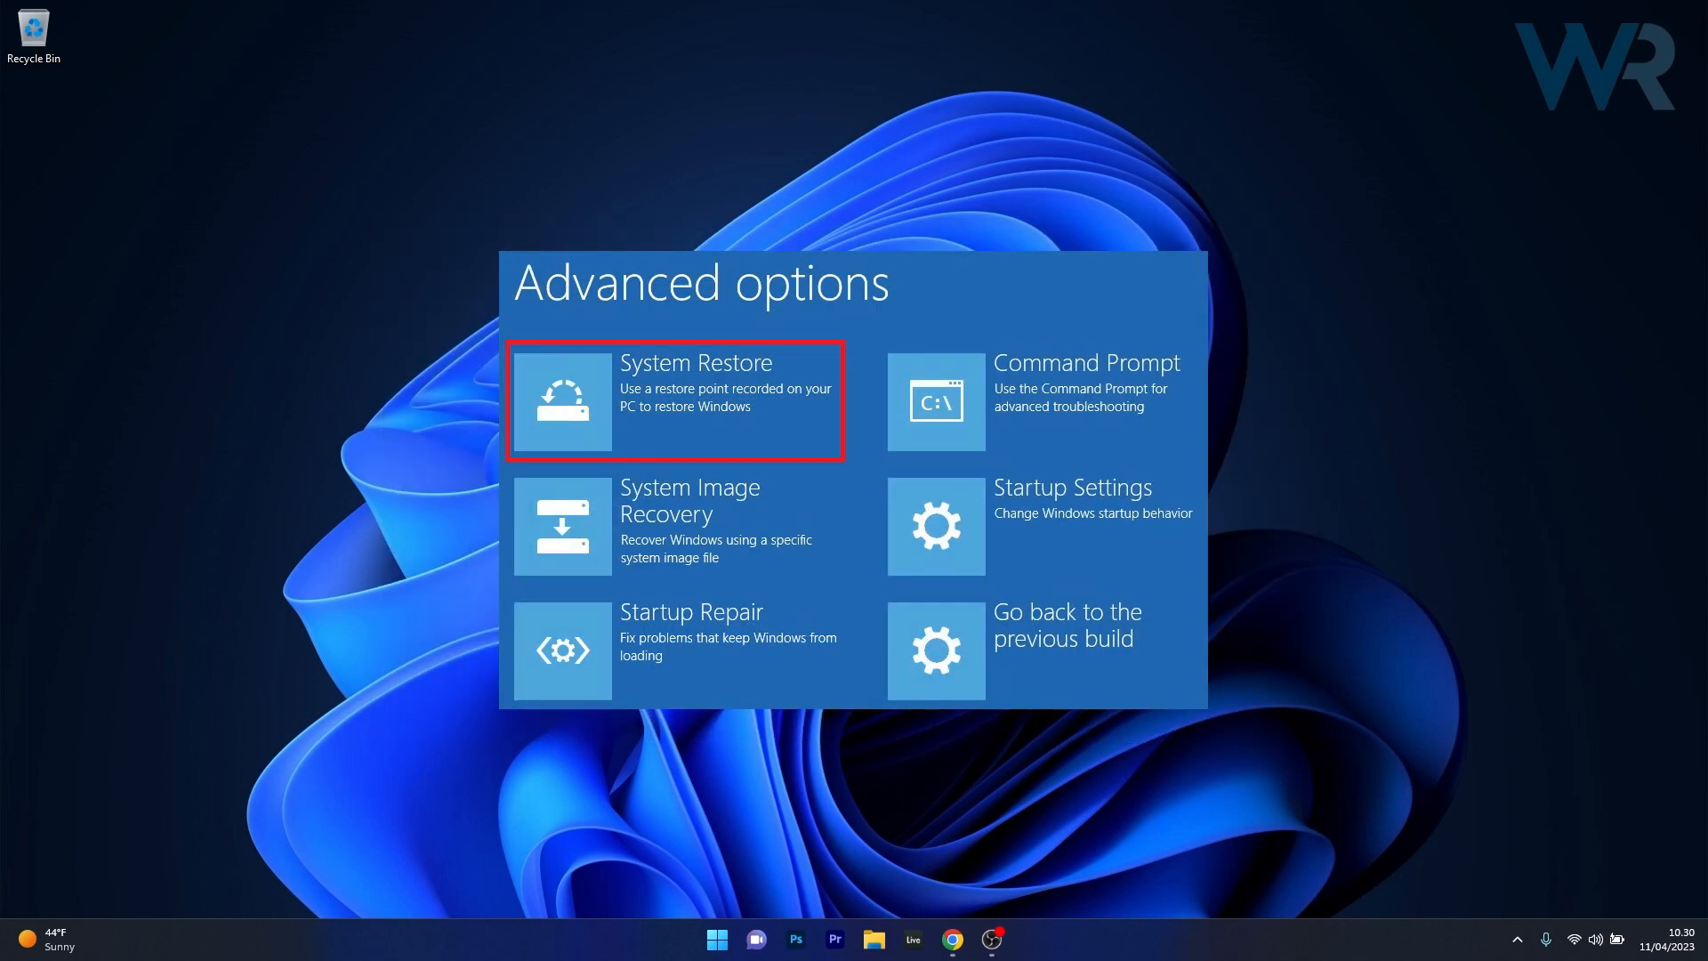
left_click(676, 400)
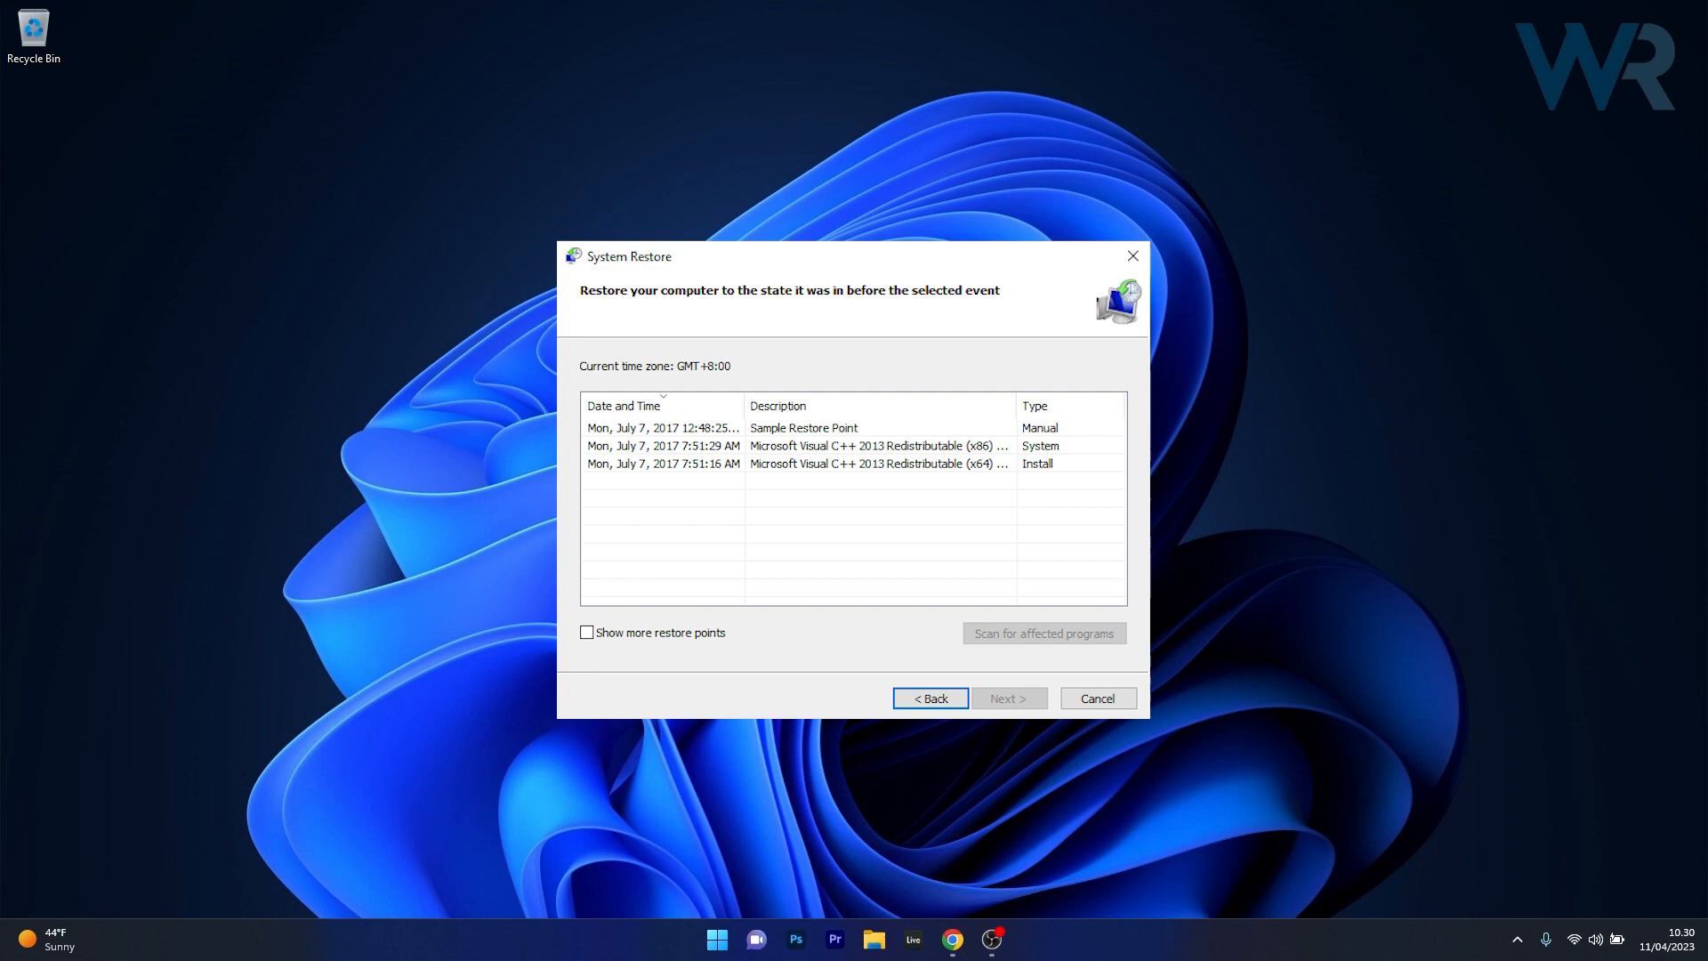
Step: Exit the System Restore wizard back to the Windows Setup language screen
left_click(1096, 697)
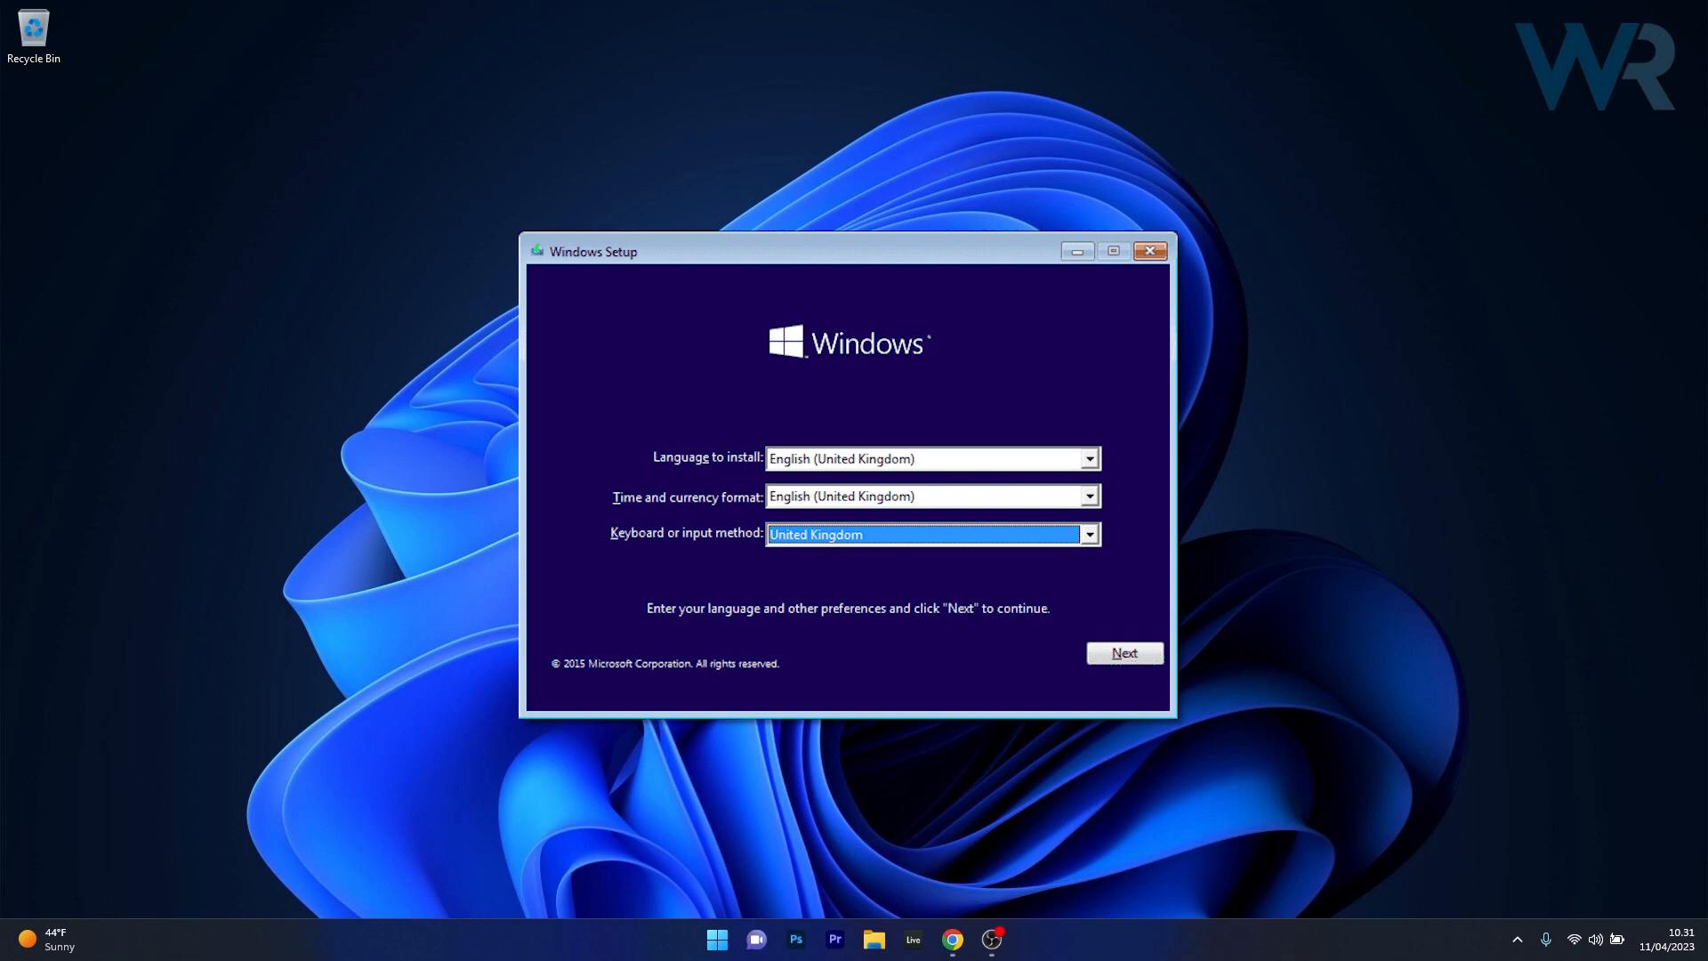
Step: Navigate through Repair your computer to Advanced options and launch Command Prompt
left_click(1123, 653)
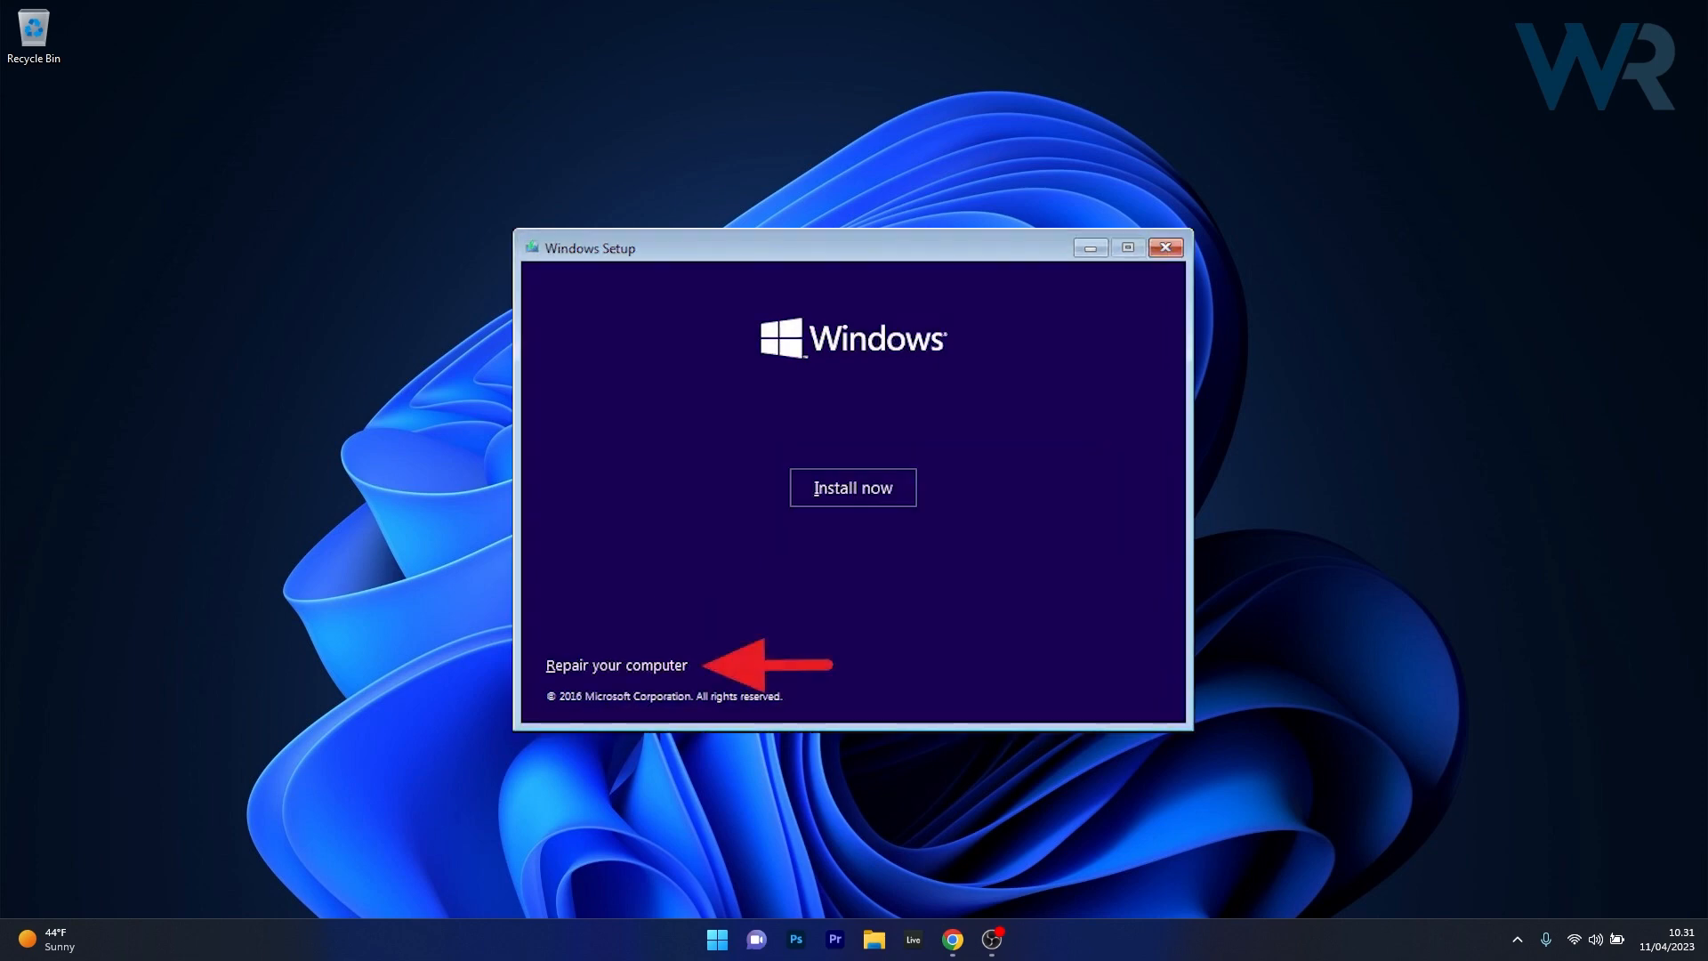
left_click(618, 664)
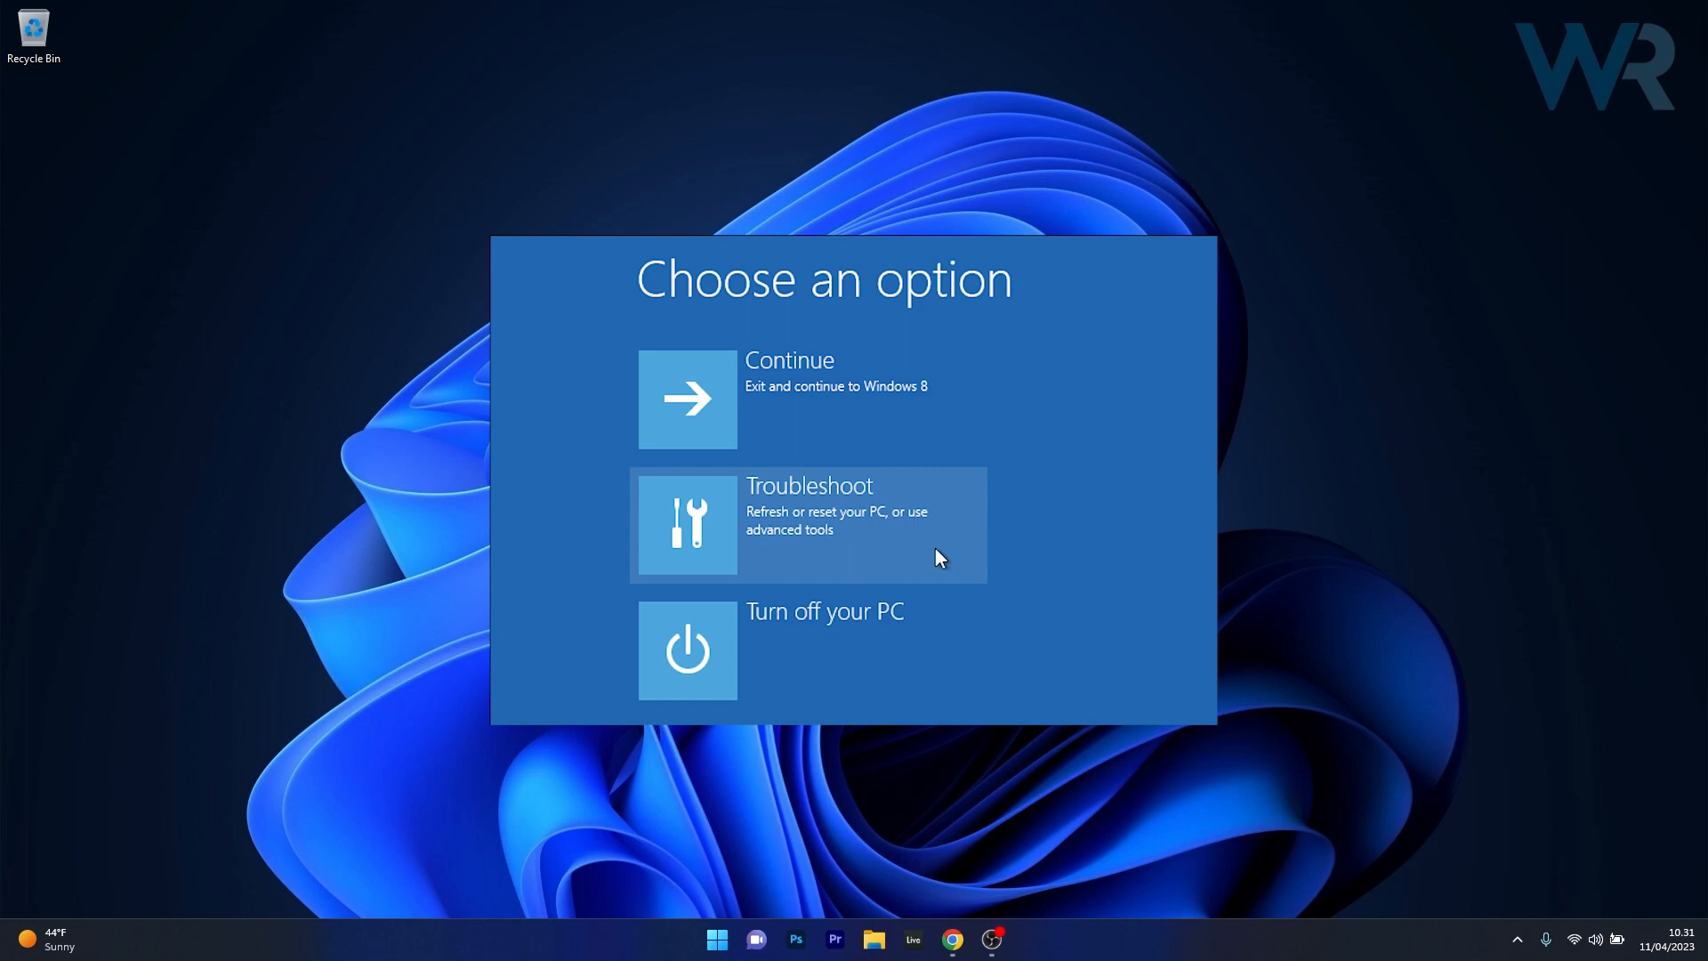
left_click(806, 523)
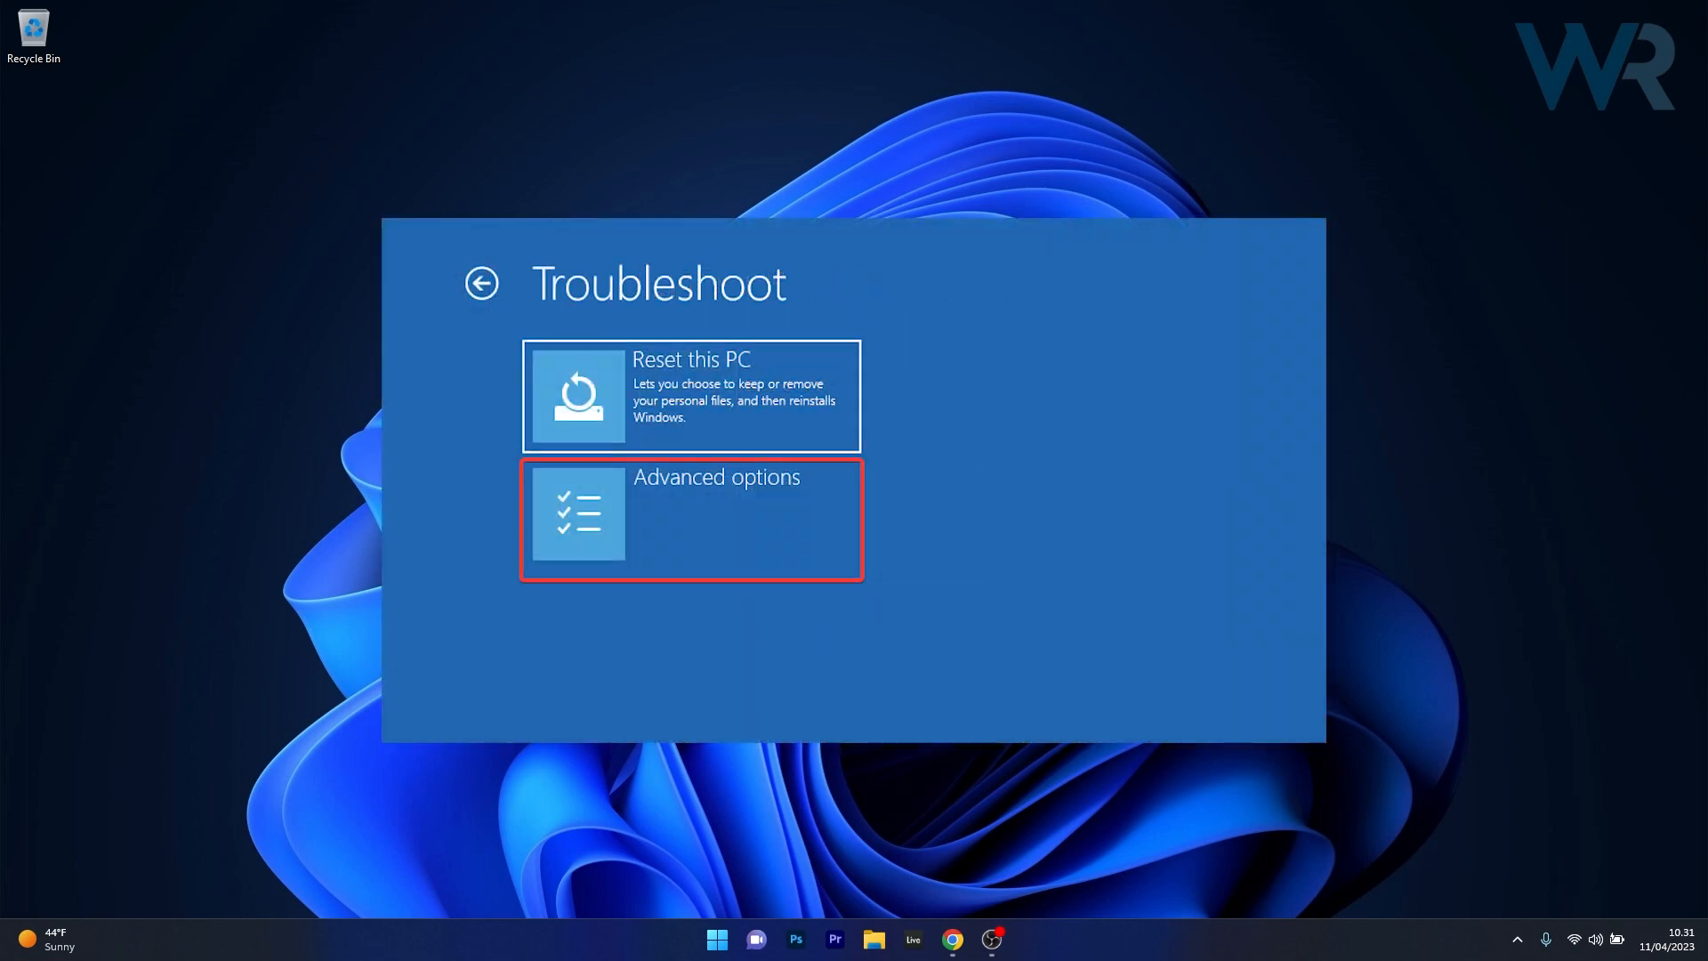
left_click(690, 519)
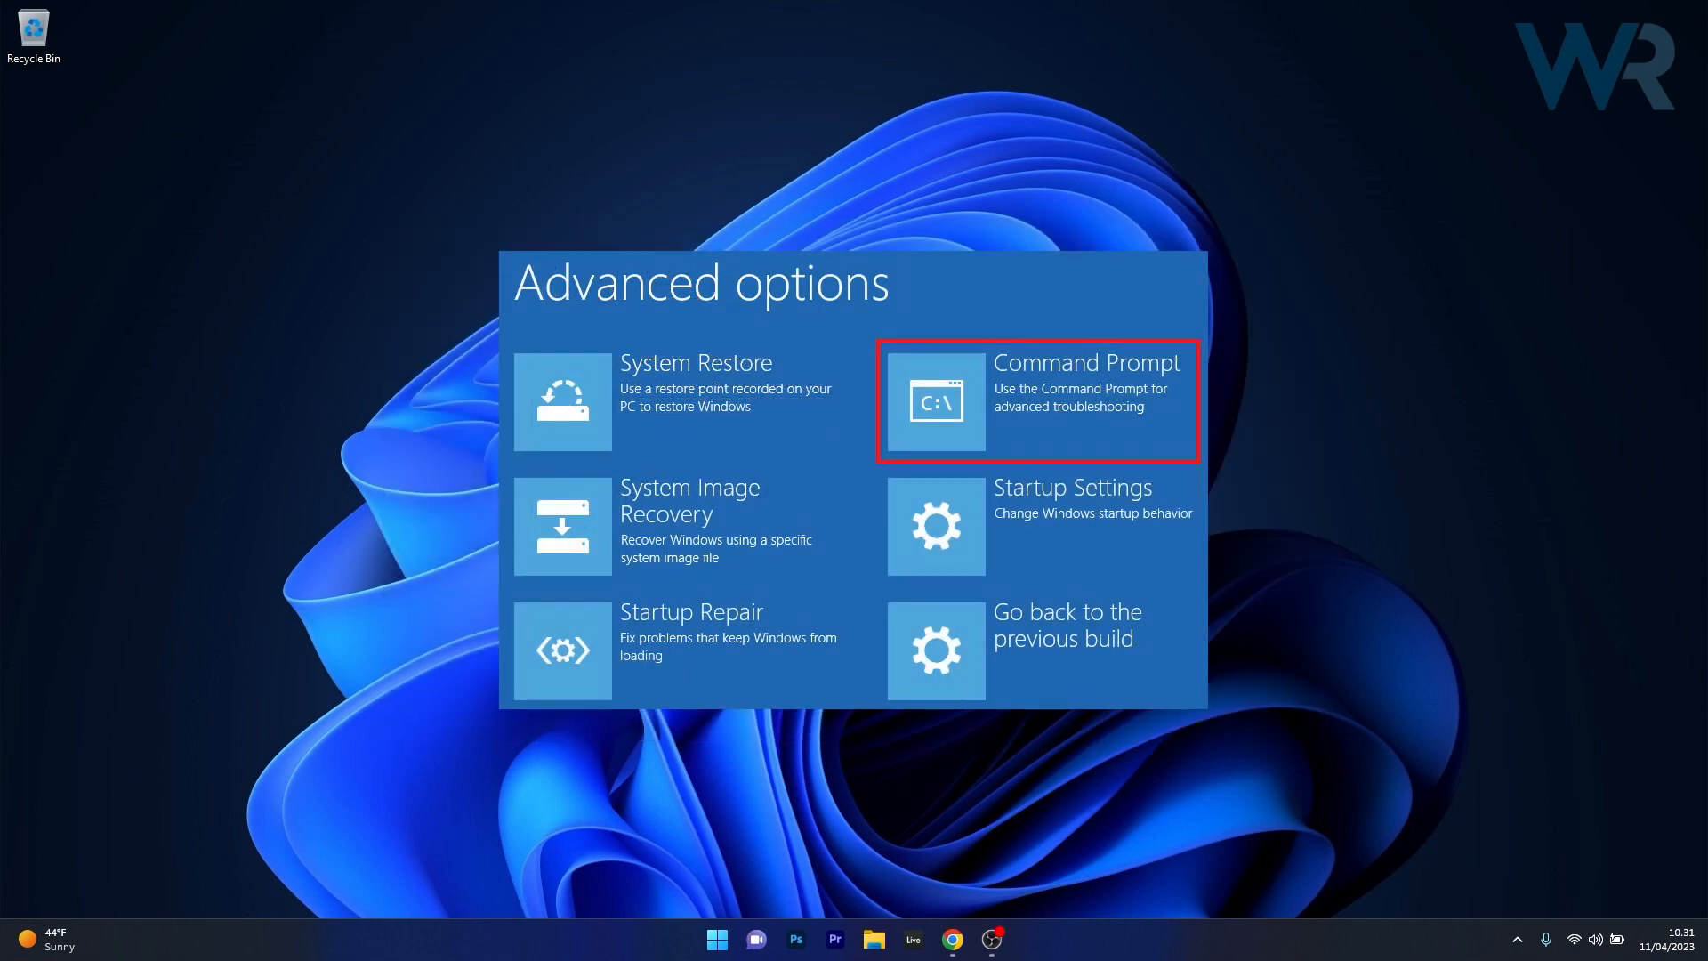
left_click(1035, 400)
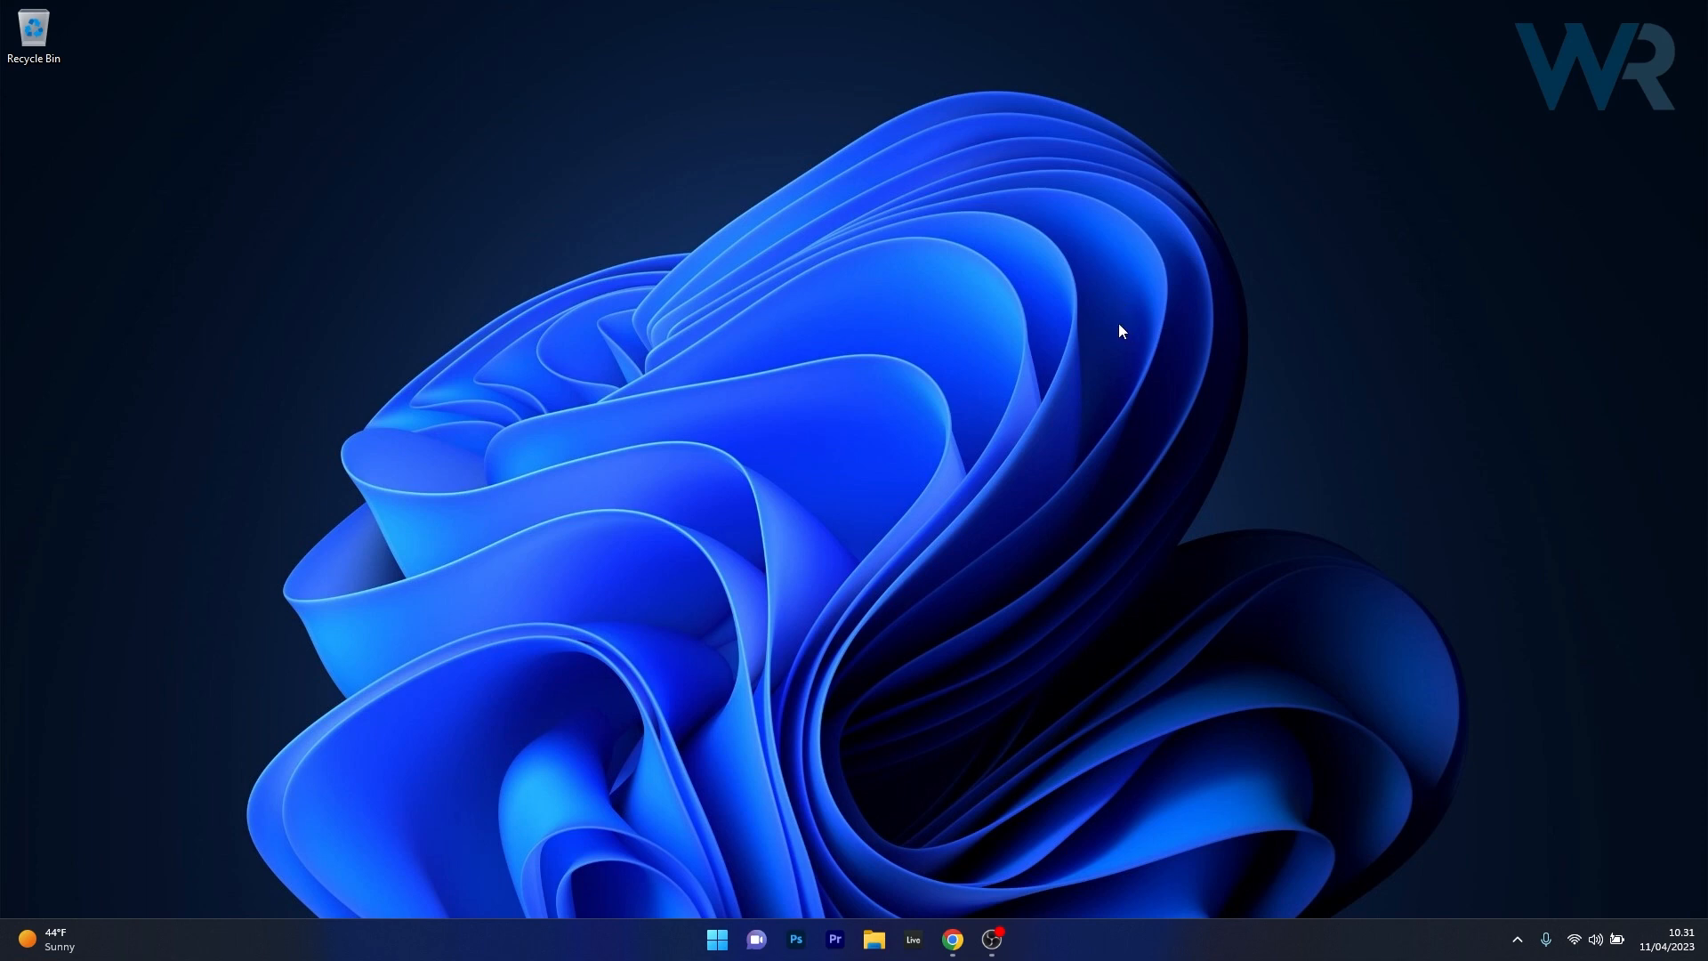
mouse_move(1099, 338)
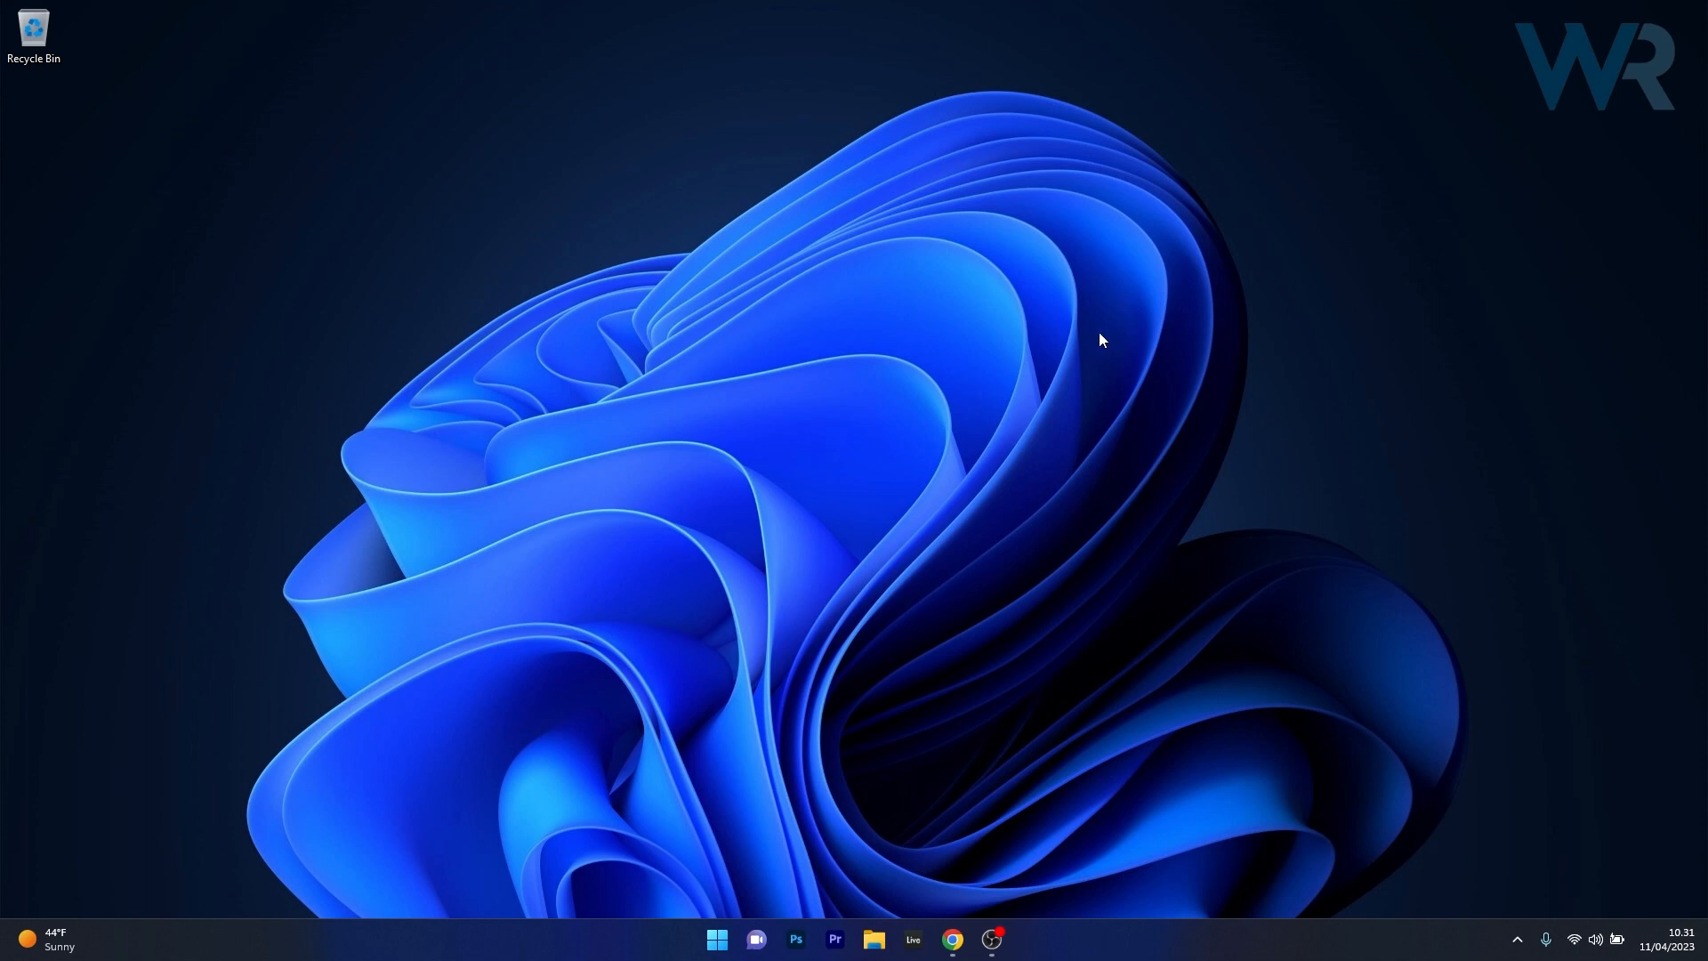
mouse_move(689, 934)
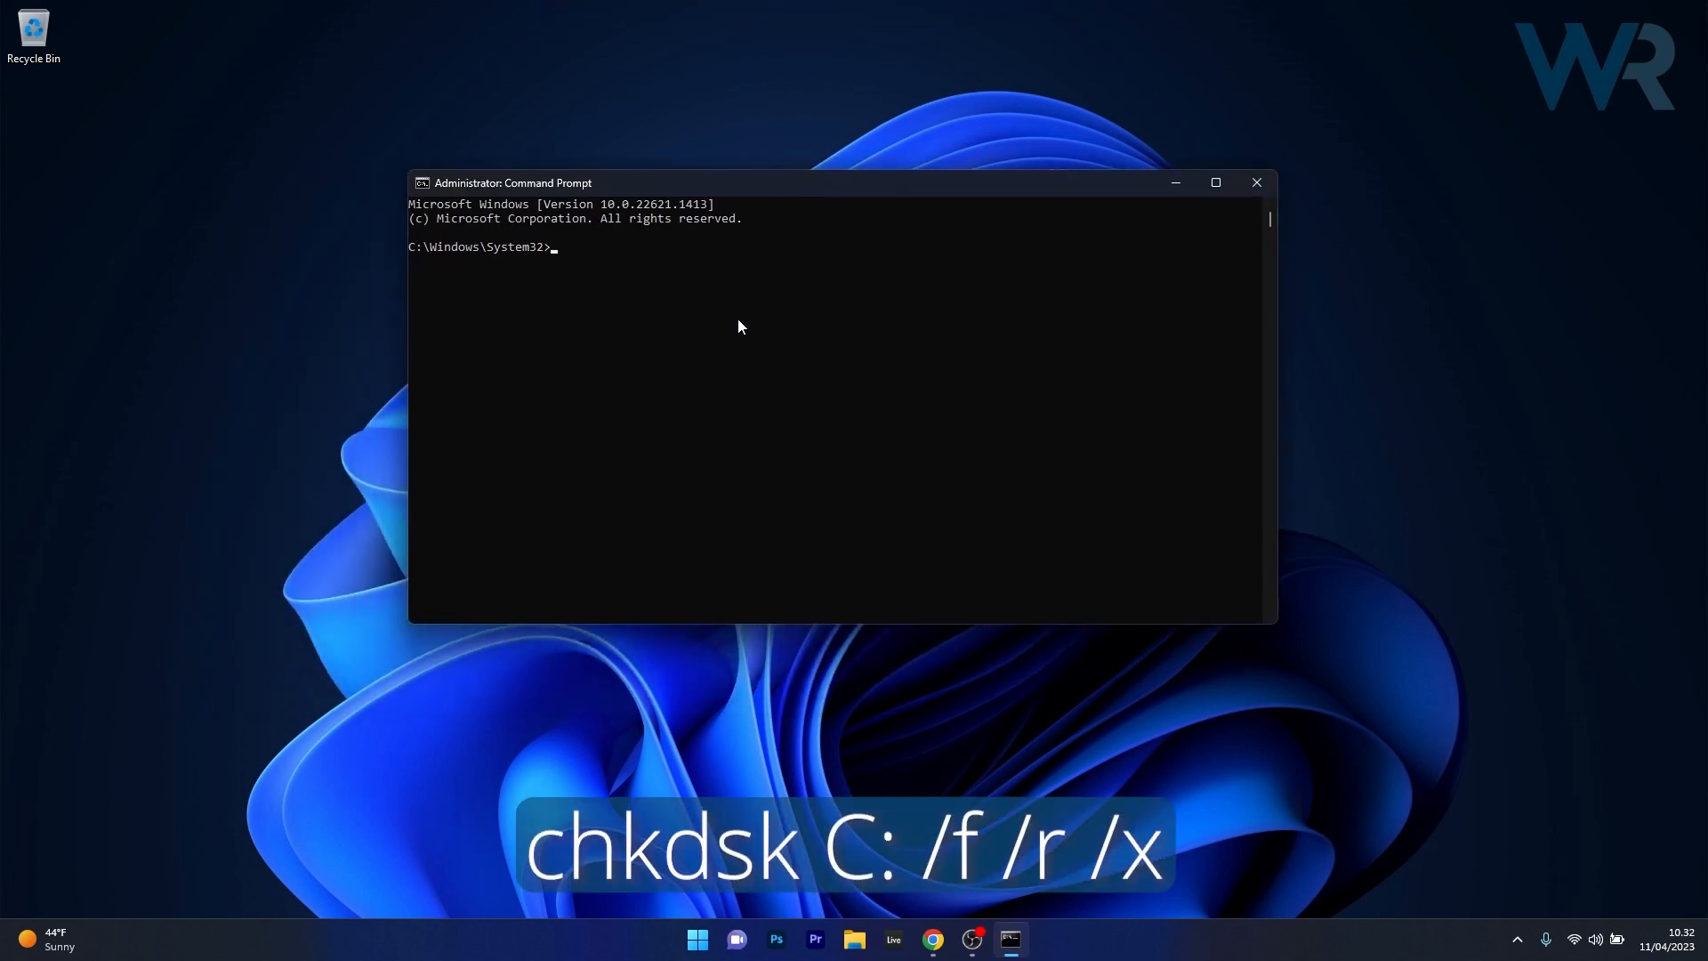
Step: Enter chkdsk C: /f /r /x at the administrator prompt, then close the Command Prompt window
type("chkdsk C: /f /r /x")
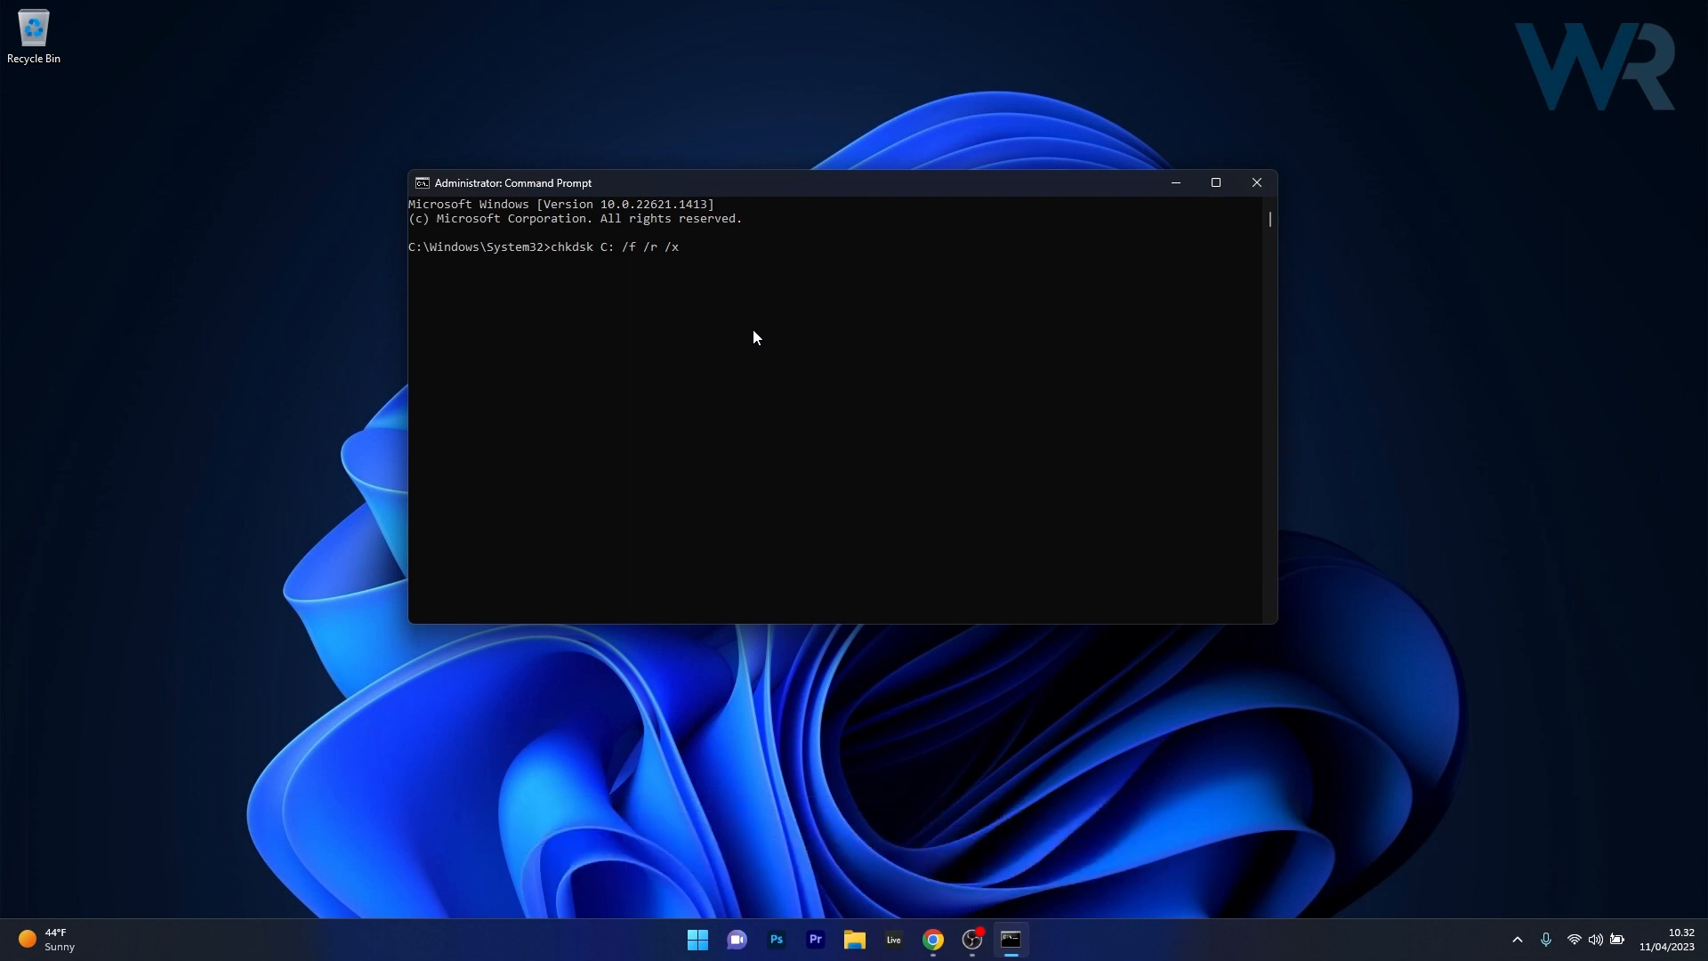
mouse_move(1256, 182)
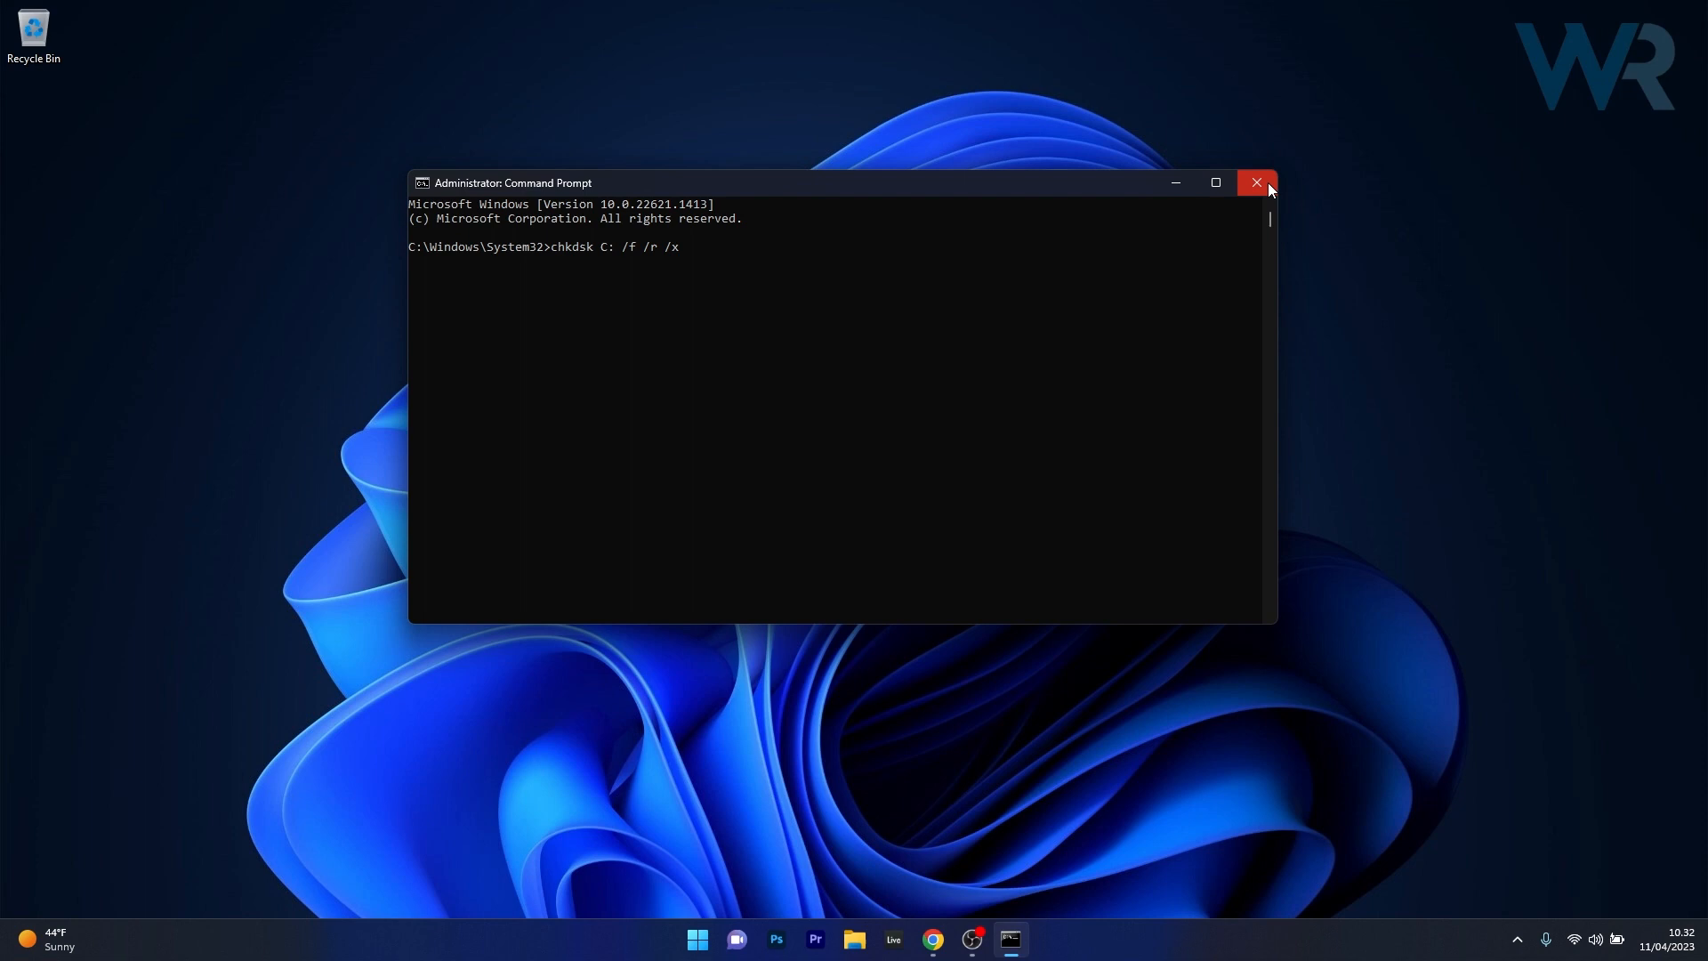
left_click(1256, 181)
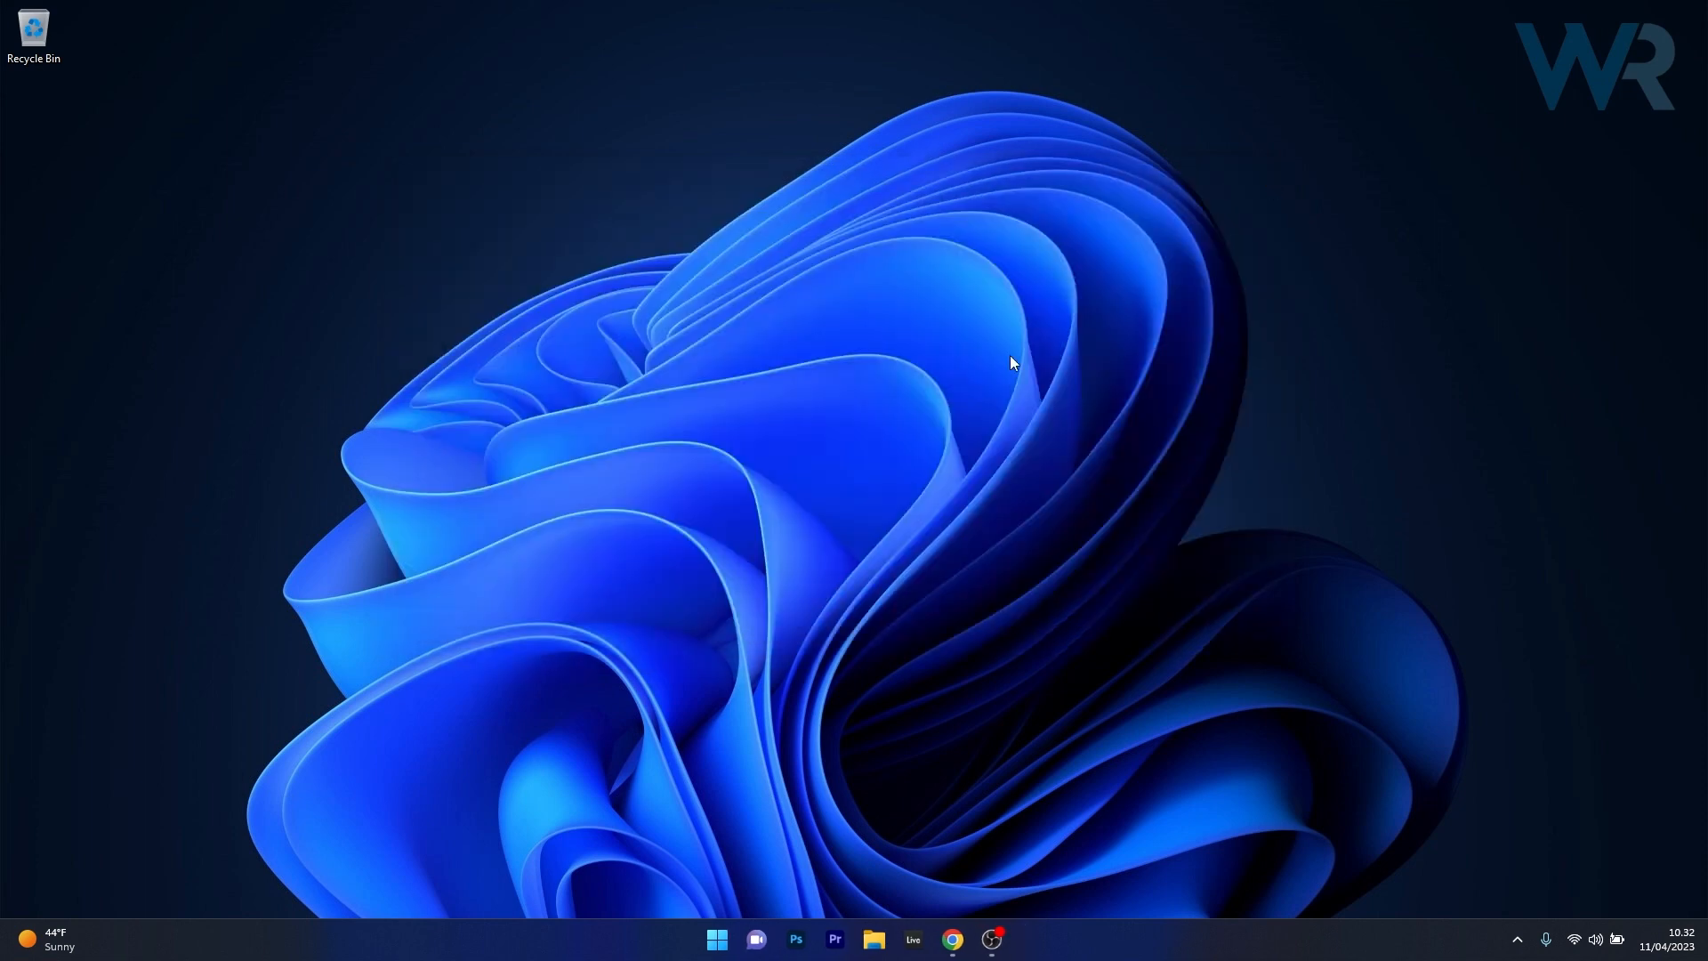